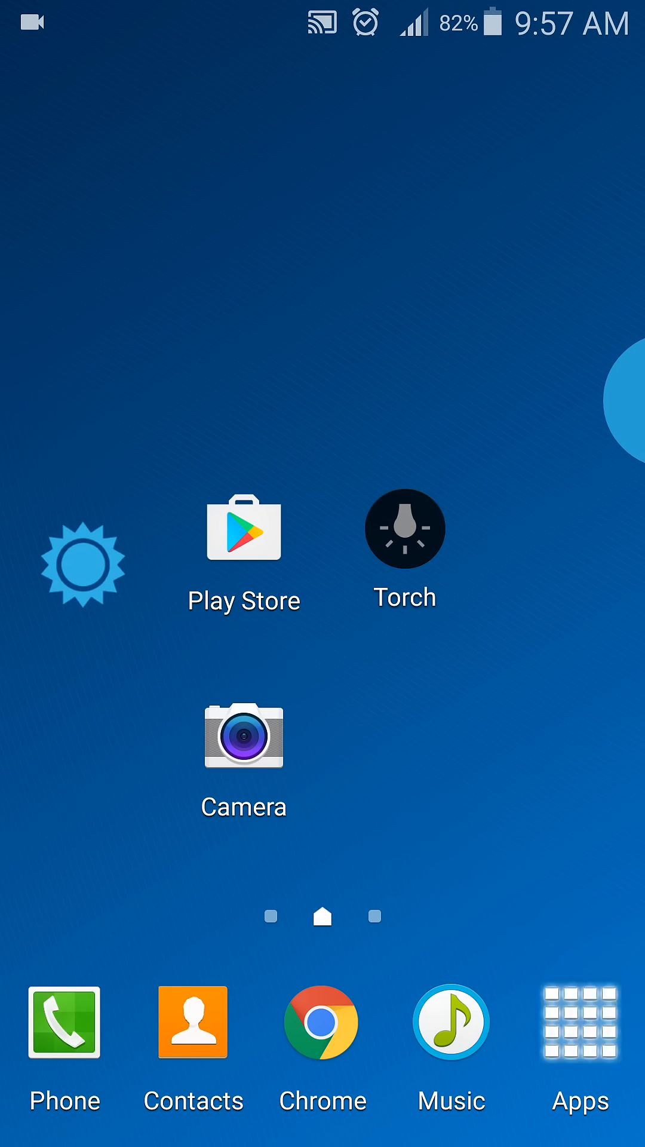
Launch ES File Explorer from the app drawer at the SD card's folder list
left_click(580, 1023)
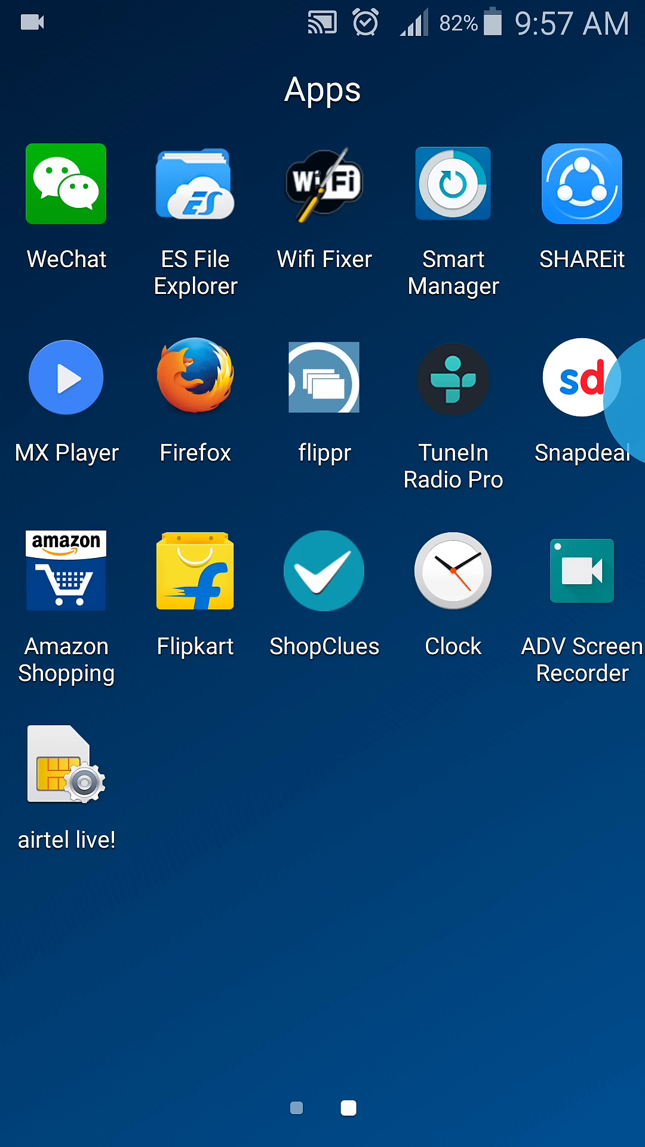
left_click(194, 184)
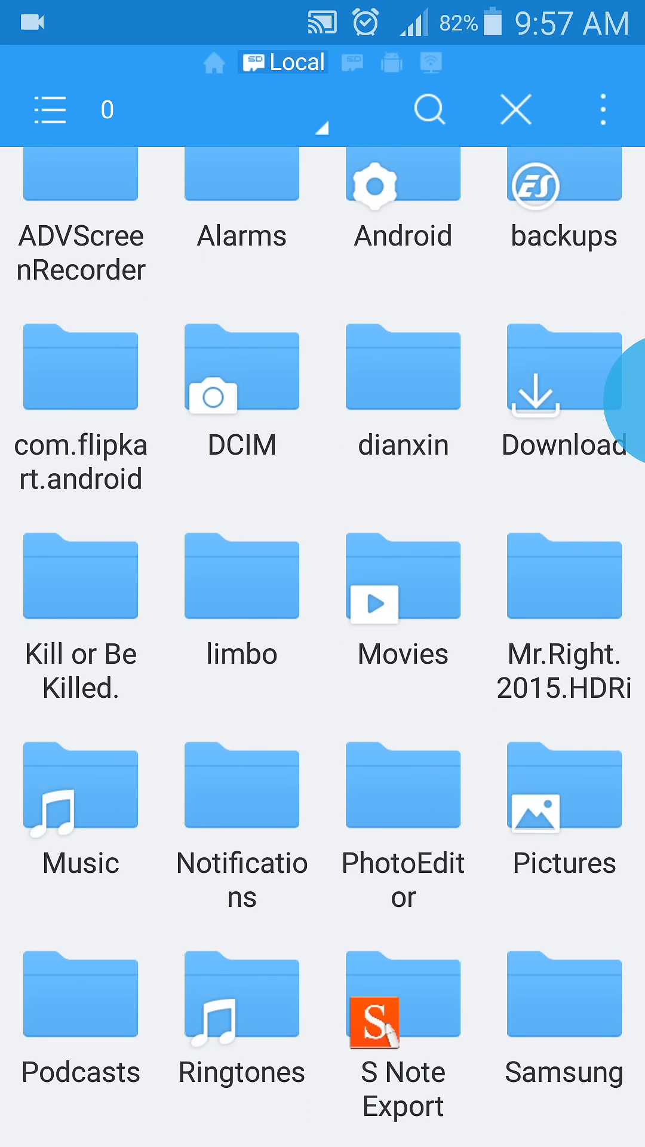
Select 3_limbo.zip inside the limbo folder and show its extra file actions
left_click(240, 600)
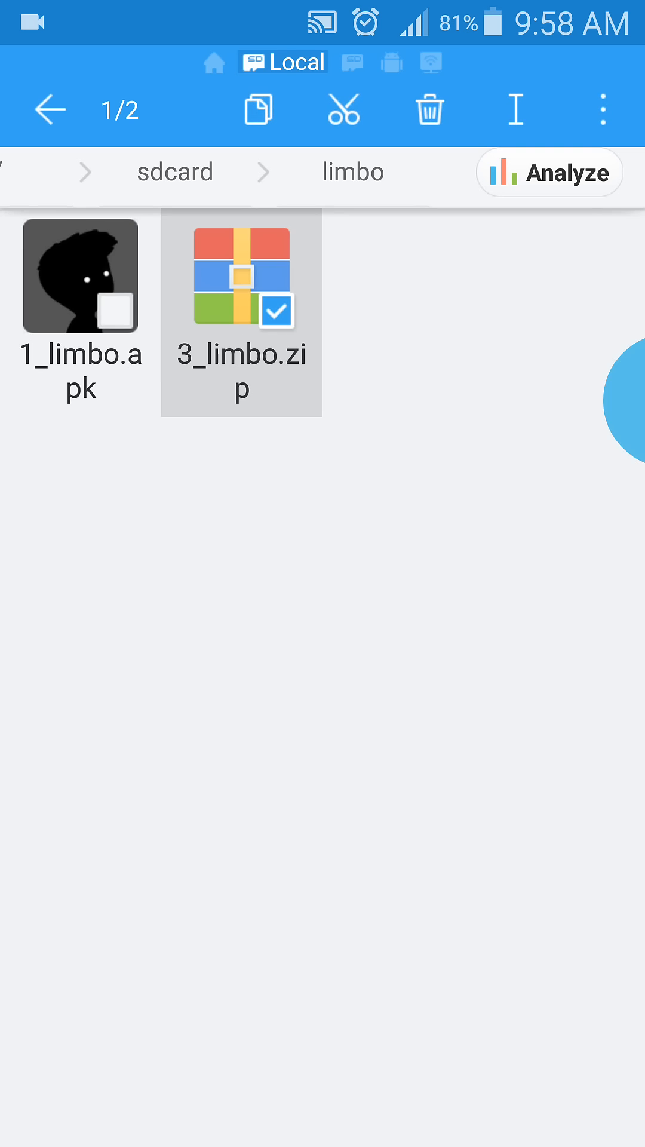
left_click(603, 110)
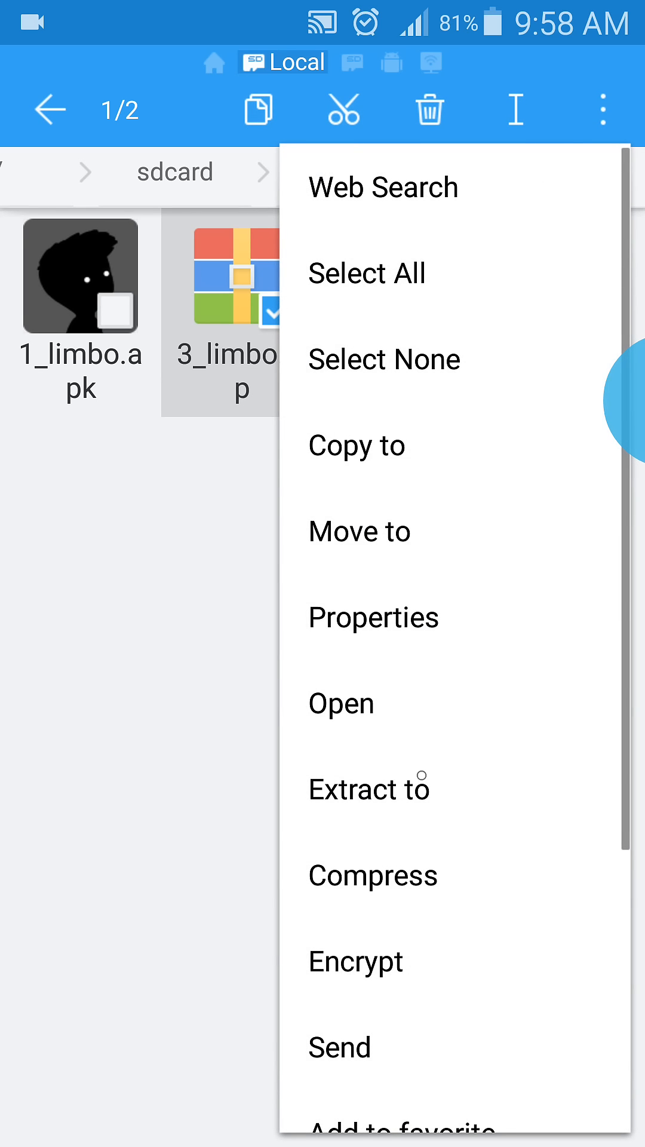
Choose /sdcard/Android/obb as the extraction destination for 3_limbo.zip
left_click(368, 789)
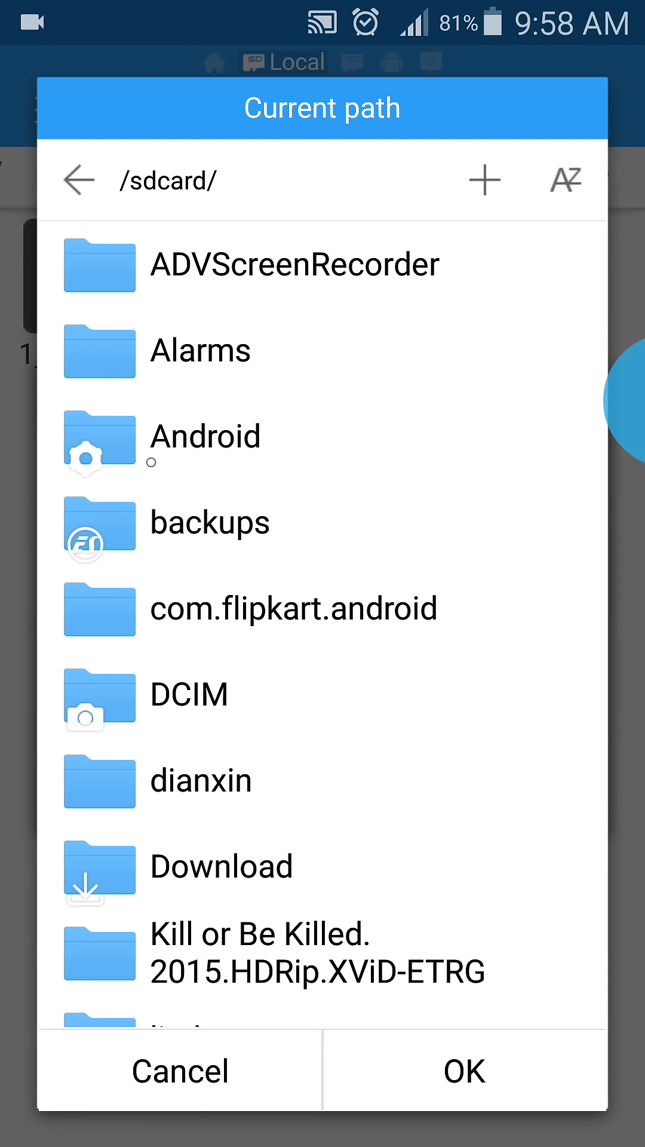
left_click(204, 436)
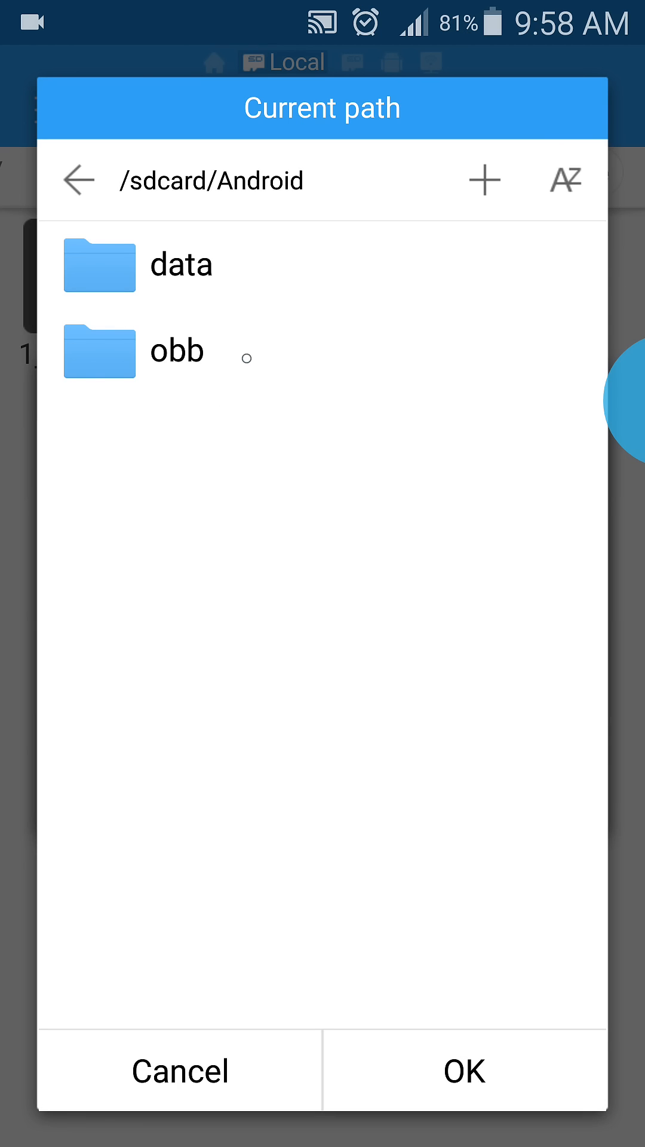
left_click(177, 351)
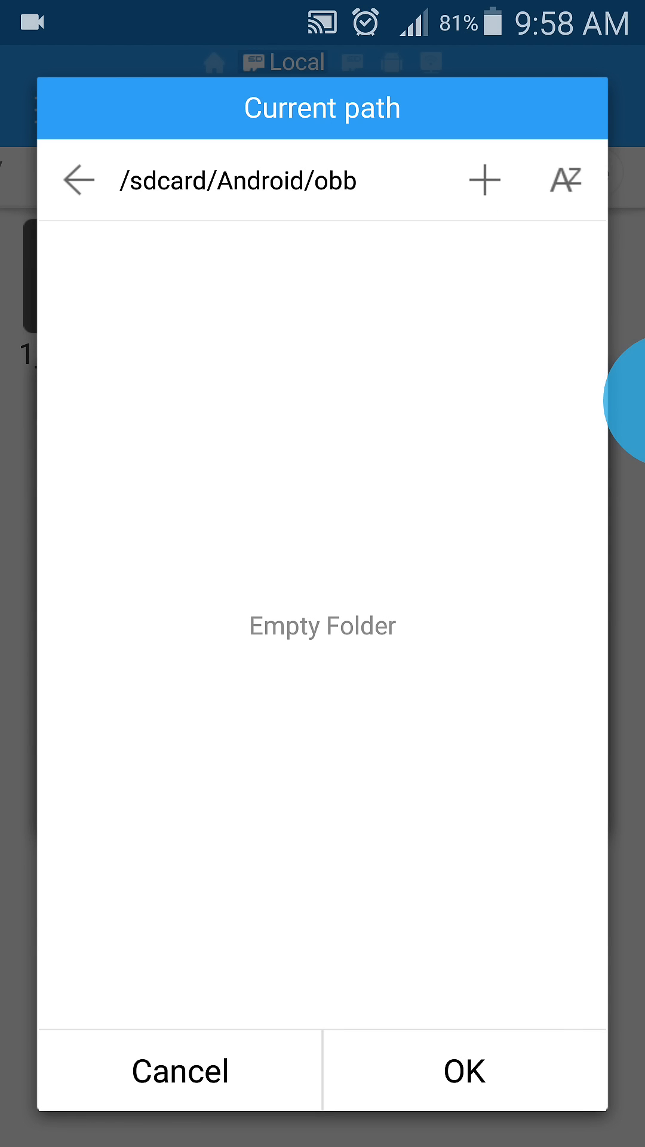
left_click(461, 1070)
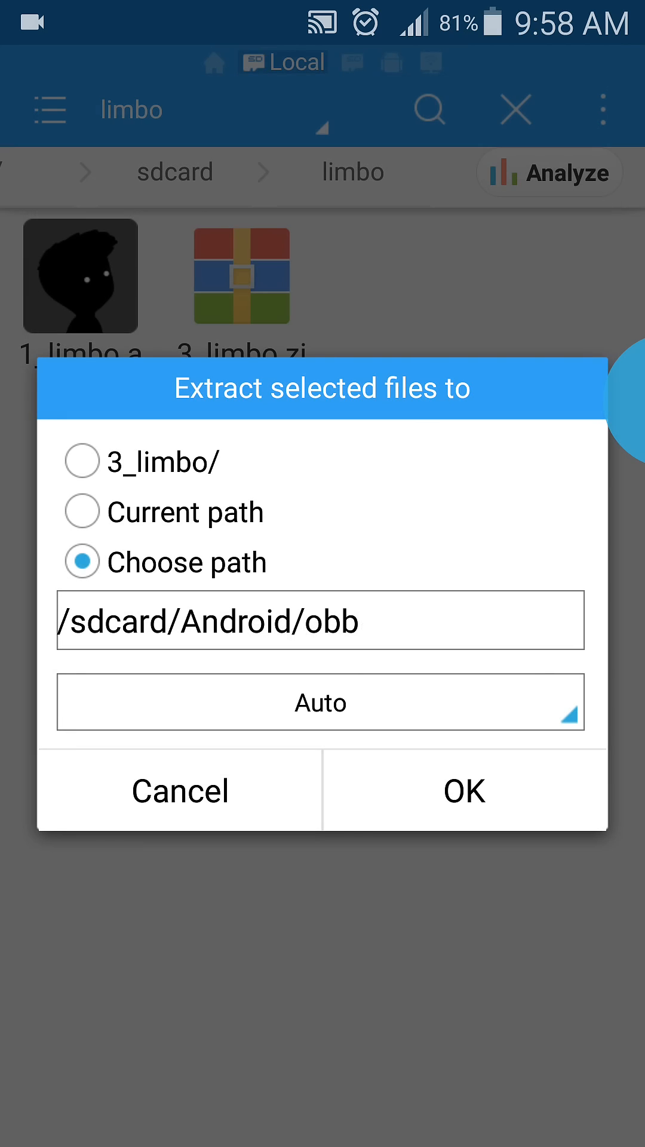
Extract the zip into obb and install LIMBO from 1_limbo.apk
left_click(179, 791)
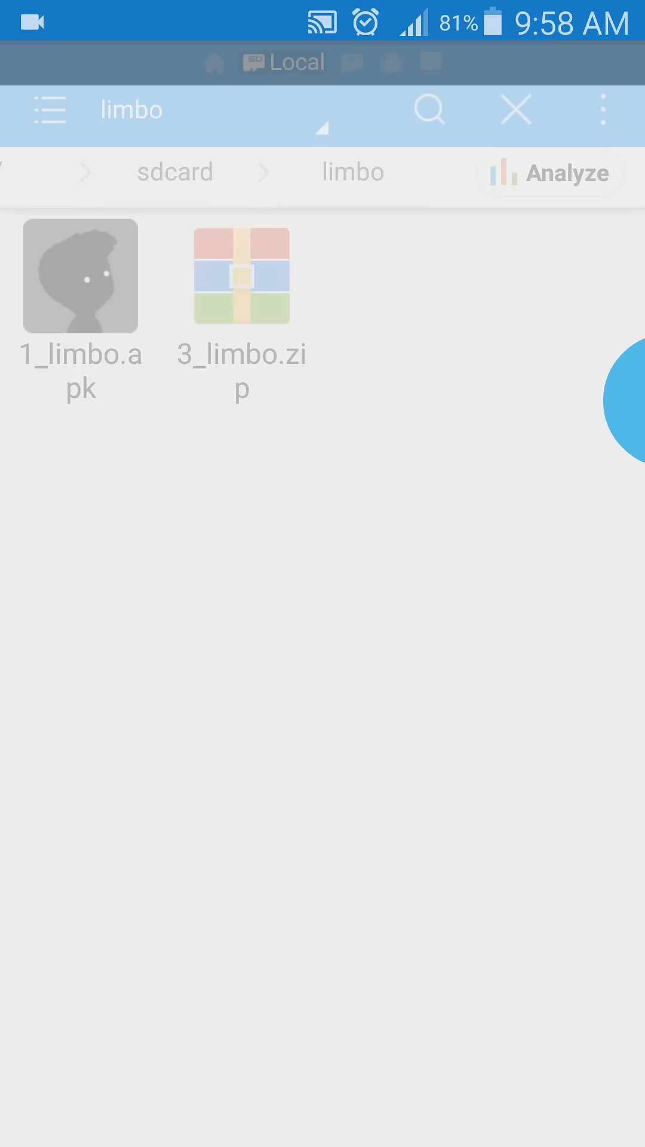
left_click(81, 276)
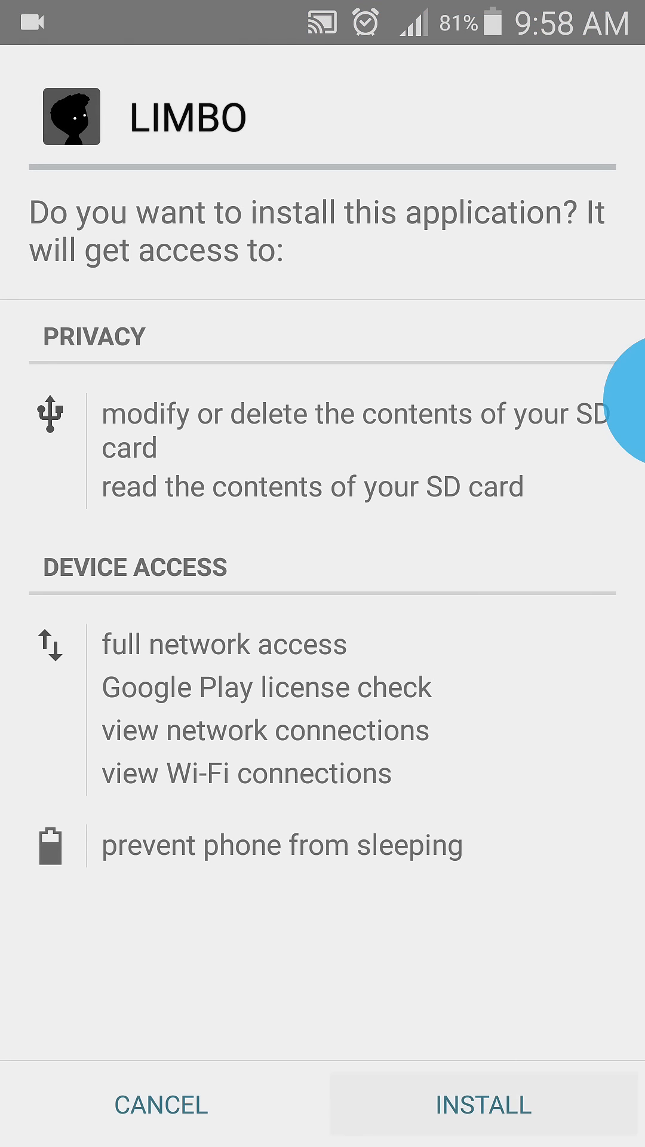
left_click(483, 1103)
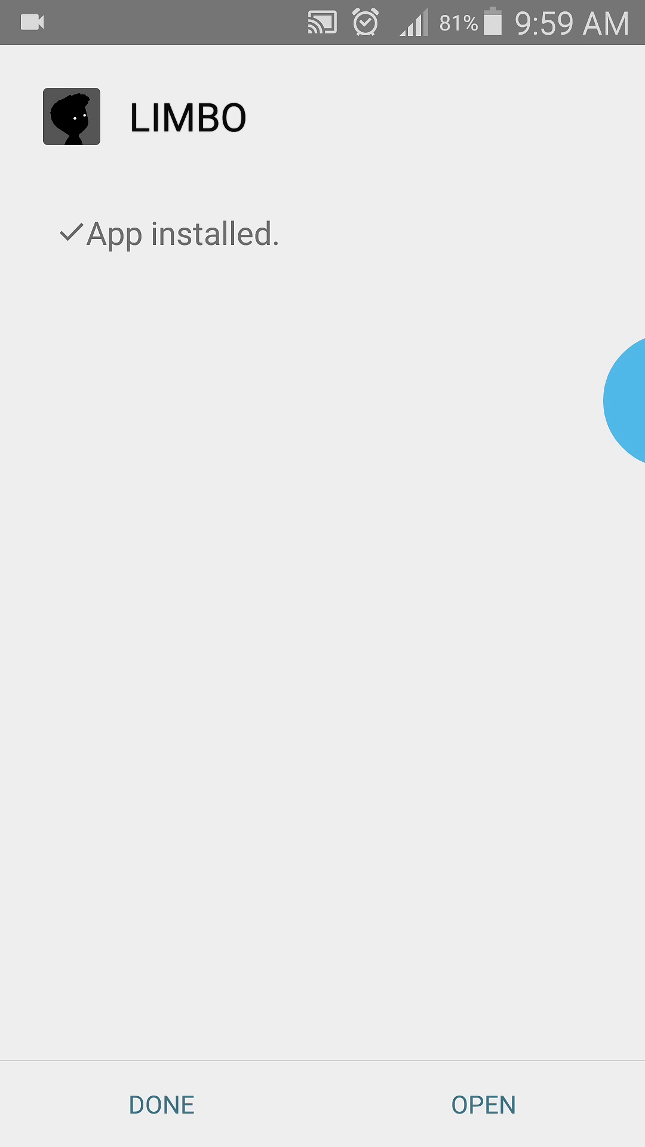